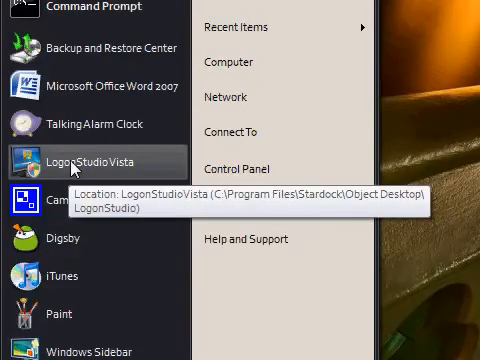
- Launch LogonStudio Vista from the Start Menu to show its saved logon screen gallery
left_click(95, 158)
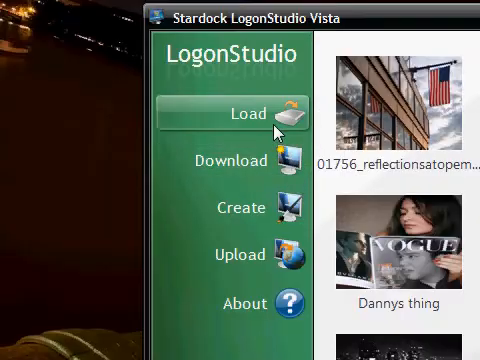
- Open the WinCustomize online logon screen library and scroll through it
left_click(251, 113)
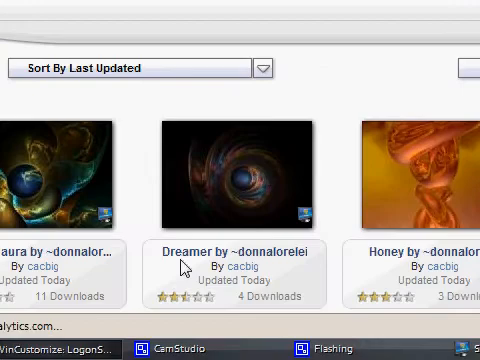
scroll("down", 3)
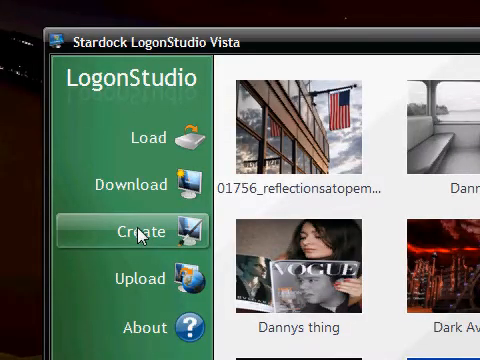
- Create a logon screen named Test2 using a photo from the Pictures folder
left_click(130, 232)
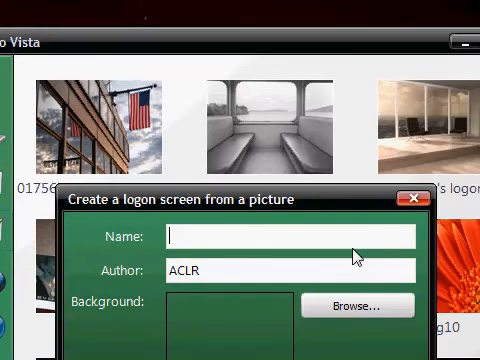
type("Test2")
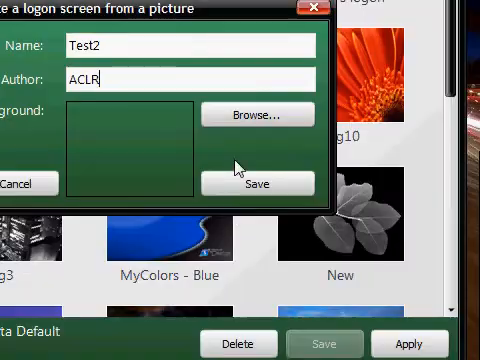
left_click(254, 114)
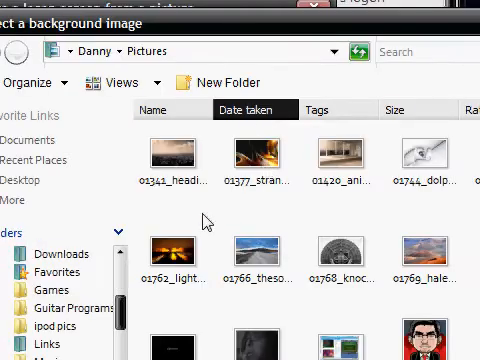
left_click(180, 250)
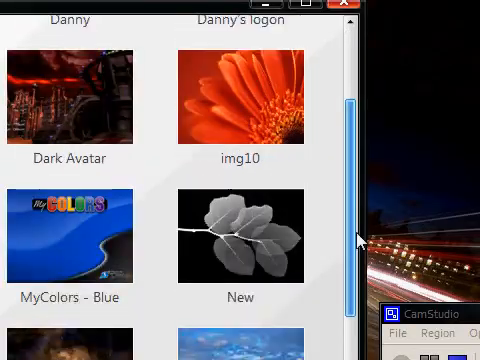
- Scroll the saved gallery to confirm Test2, then start another picture-based logon screen
scroll("down", 3)
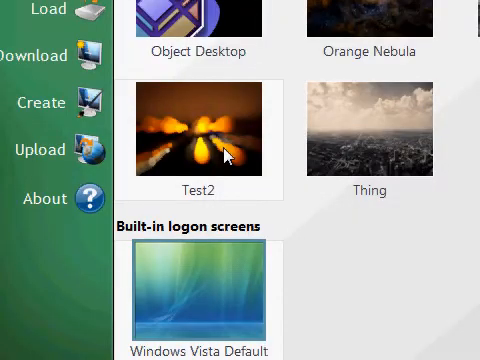
left_click(40, 102)
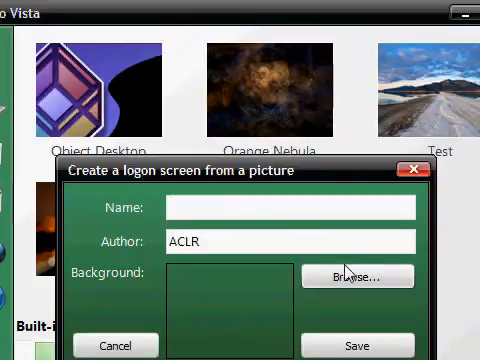
- Browse for a background picture, then cancel the second Create dialog
left_click(356, 276)
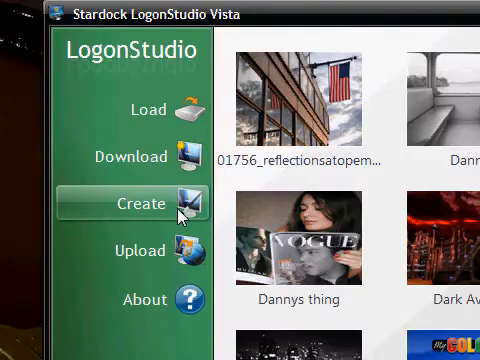
left_click(303, 105)
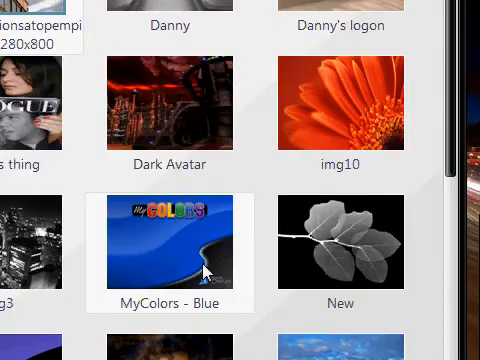
scroll("down", 3)
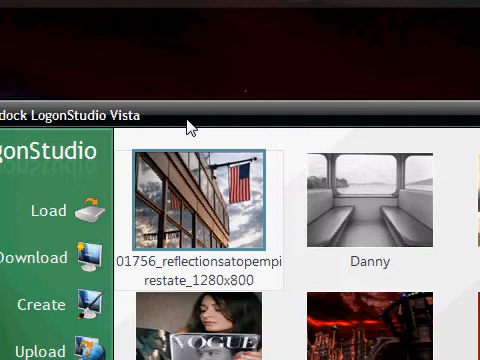
mouse_move(235, 205)
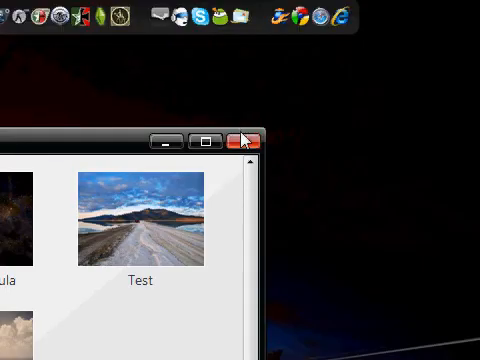
- Close LogonStudio Vista and load interfacelift.com's wallpaper downloads in Firefox
left_click(245, 143)
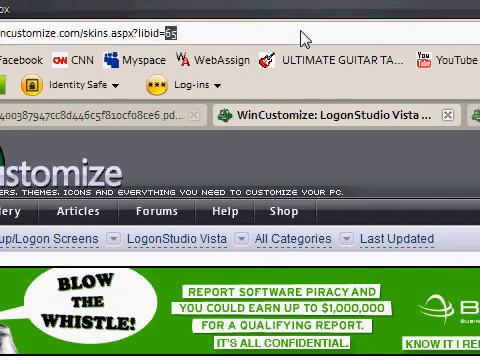
type("in")
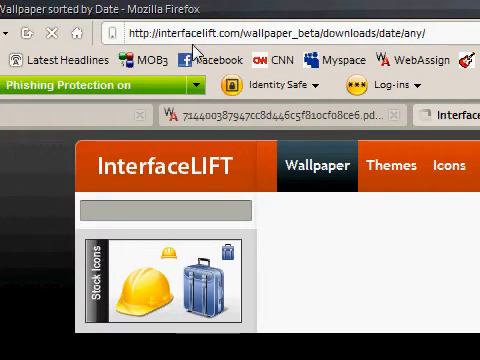
mouse_move(210, 60)
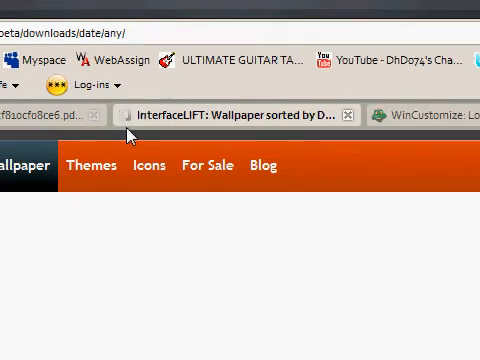
- Scroll InterfaceLIFT's wallpapers, sorted by comments, down to the Driftwood entry
scroll("down", 3)
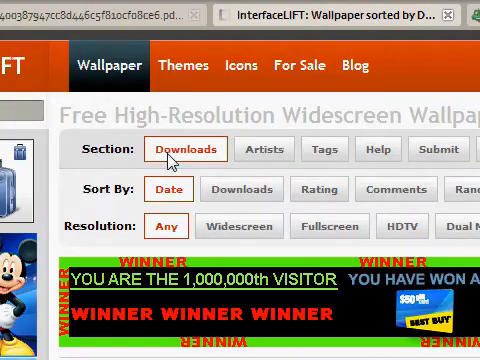
scroll("down", 3)
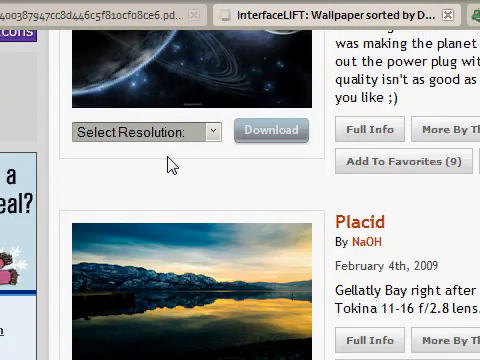
scroll("down", 3)
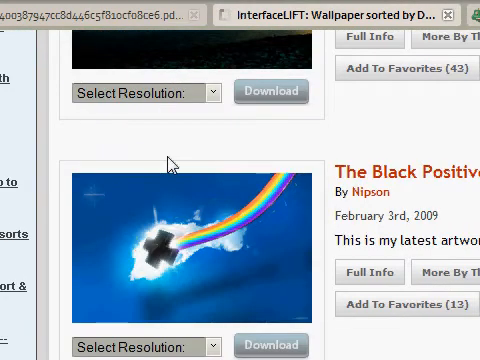
scroll("down", 3)
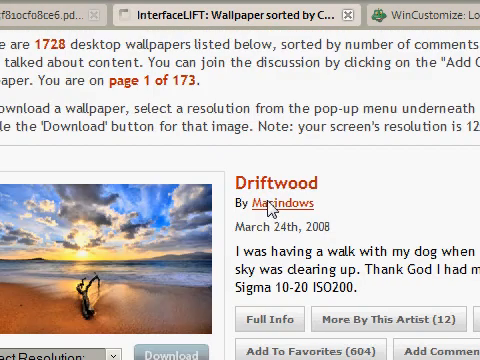
- Download Driftwood at 1280x800 and view the full-size image
scroll("down", 3)
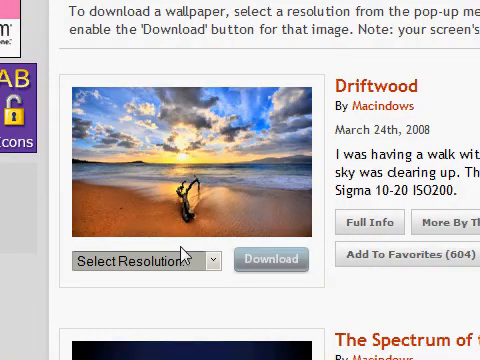
left_click(150, 258)
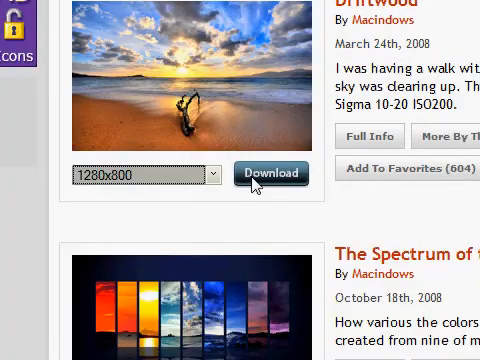
left_click(269, 173)
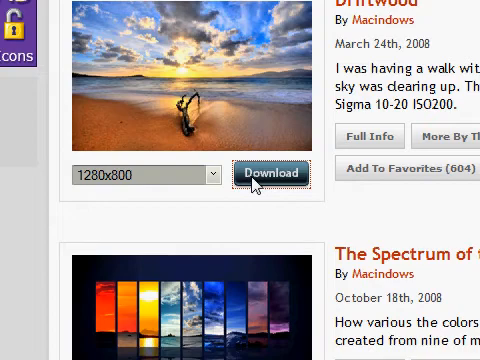
left_click(270, 173)
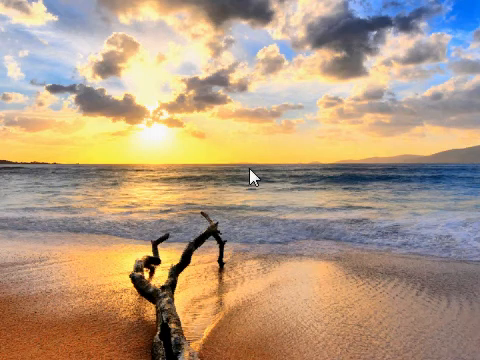
- Save the full-size Driftwood image to disk with Save Image As
right_click(255, 178)
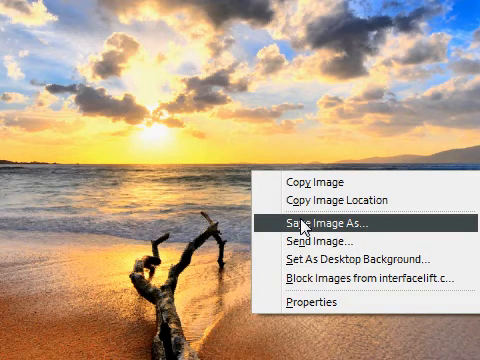
left_click(330, 222)
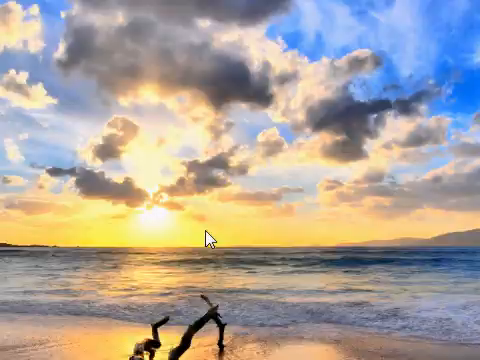
- Set the 1280x800 Driftwood beach sunset photo as the desktop background
right_click(207, 238)
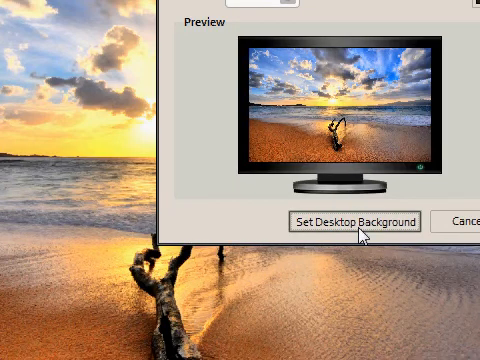
left_click(349, 222)
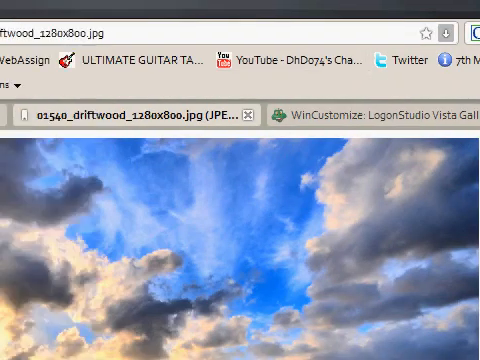